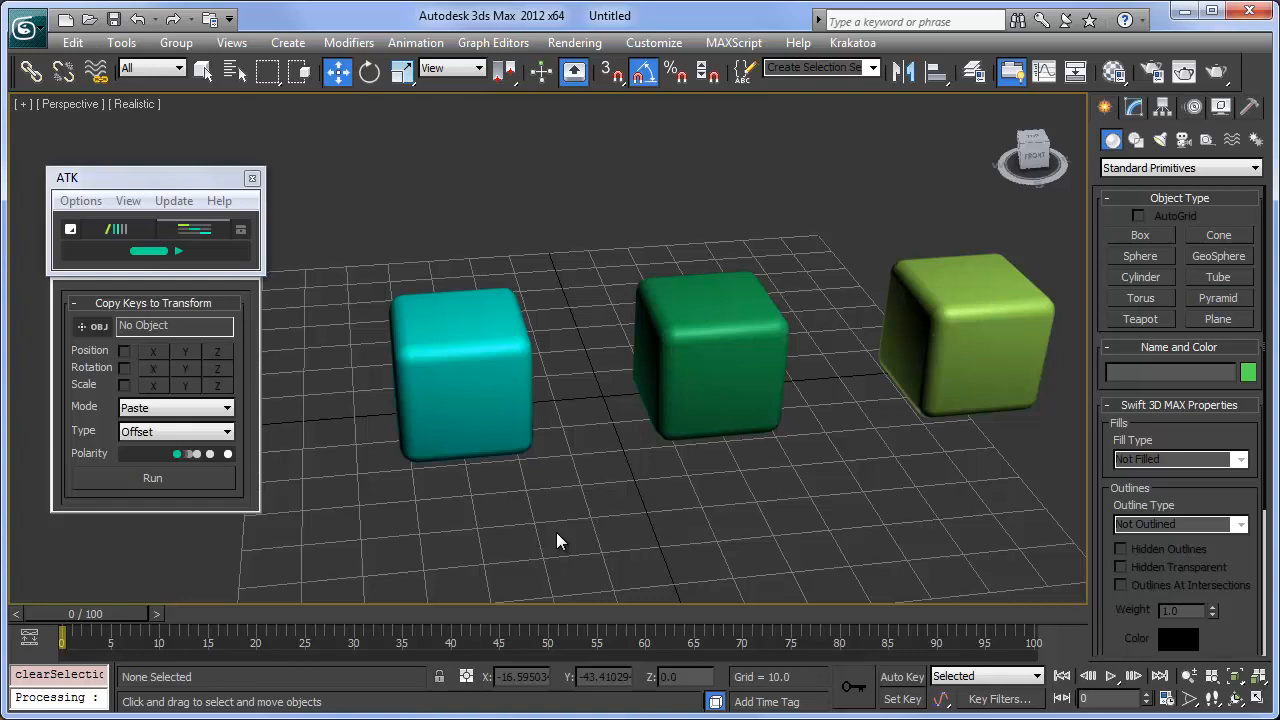
pyautogui.moveTo(295, 475)
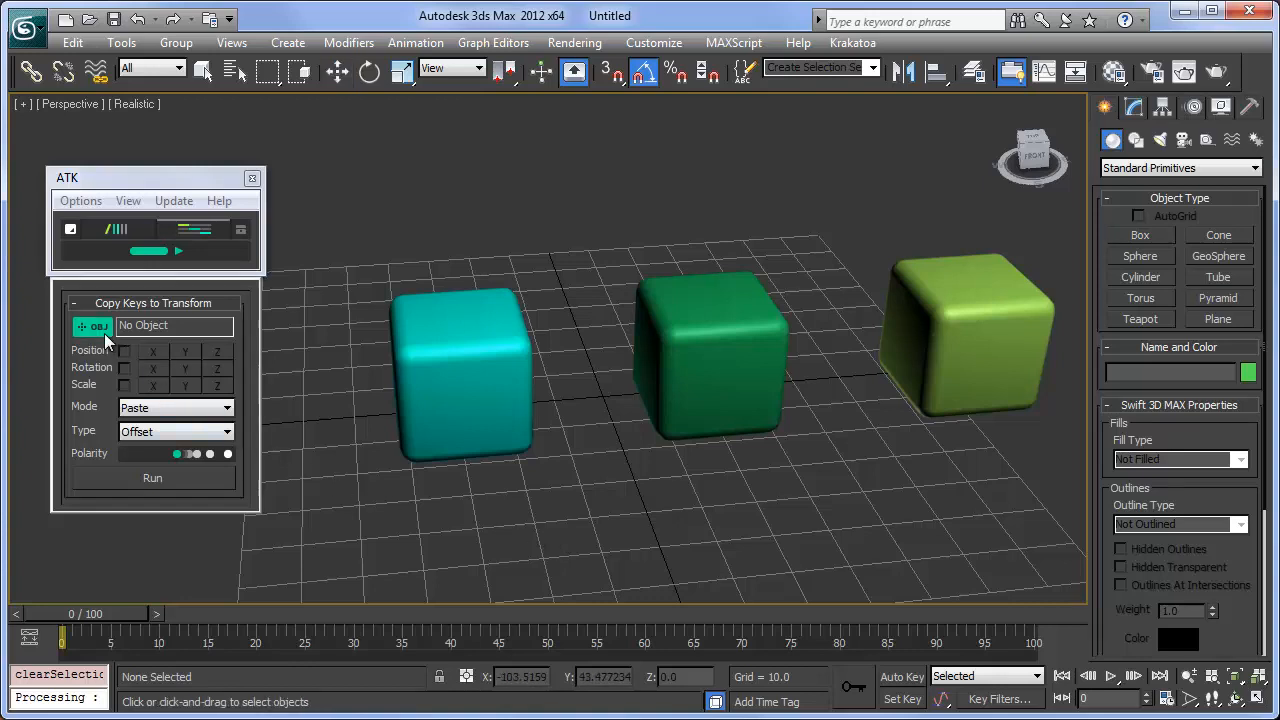
# Pick ChamferBox001 as the source object in the ATK Copy Keys panel.
pyautogui.click(470, 350)
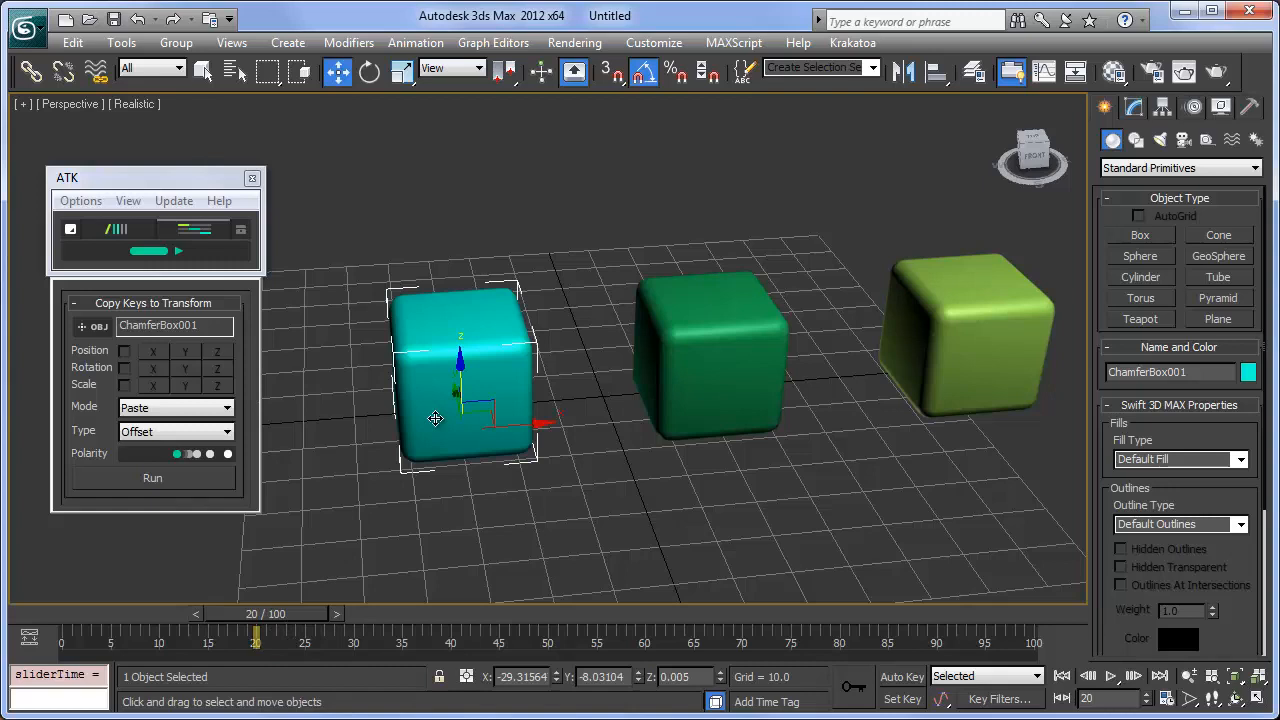
# At frame 20, rotate ChamferBox001 -85 degrees and raise it, keeping Position X copying on.
pyautogui.moveTo(458, 400); pyautogui.dragTo(458, 270)
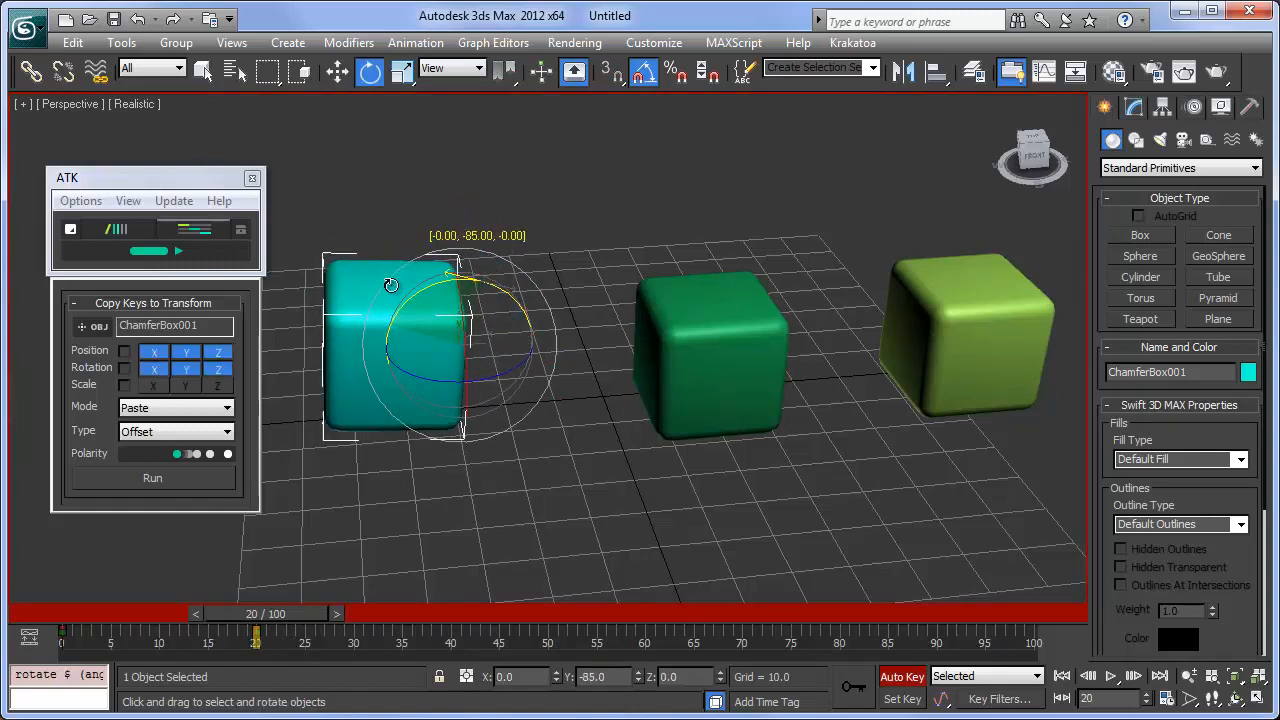
pyautogui.click(337, 71)
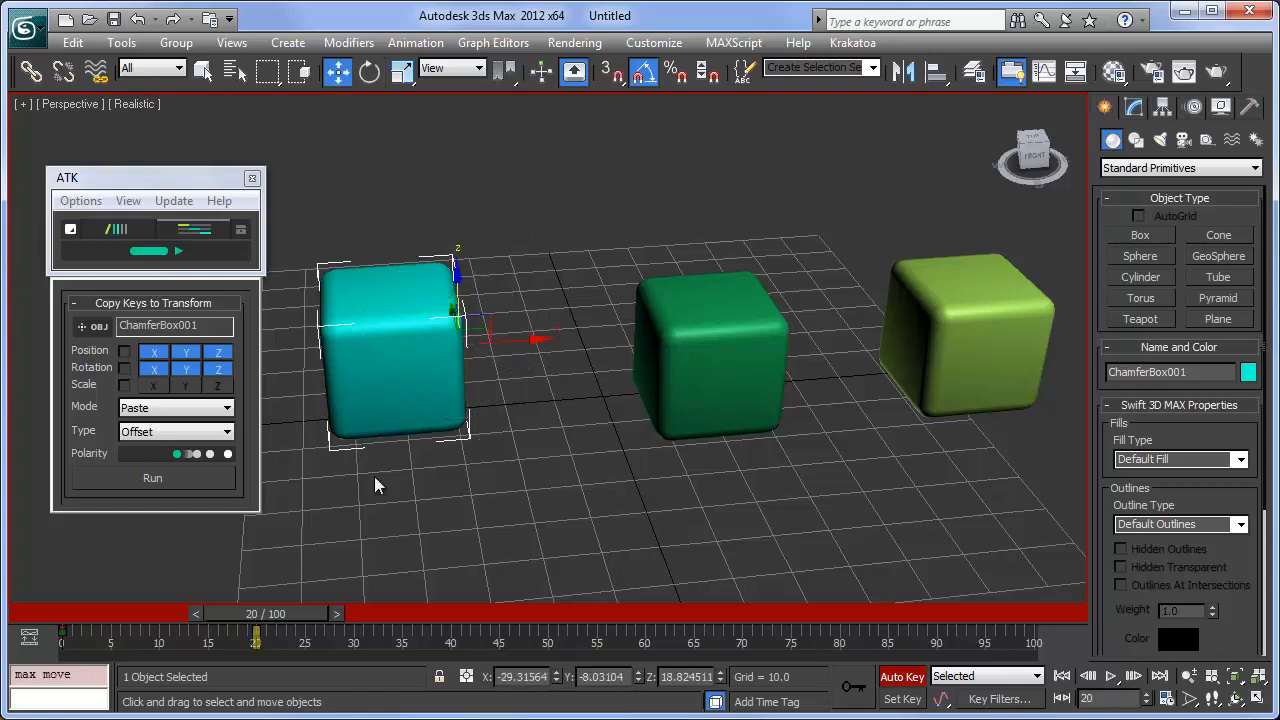
pyautogui.click(153, 351)
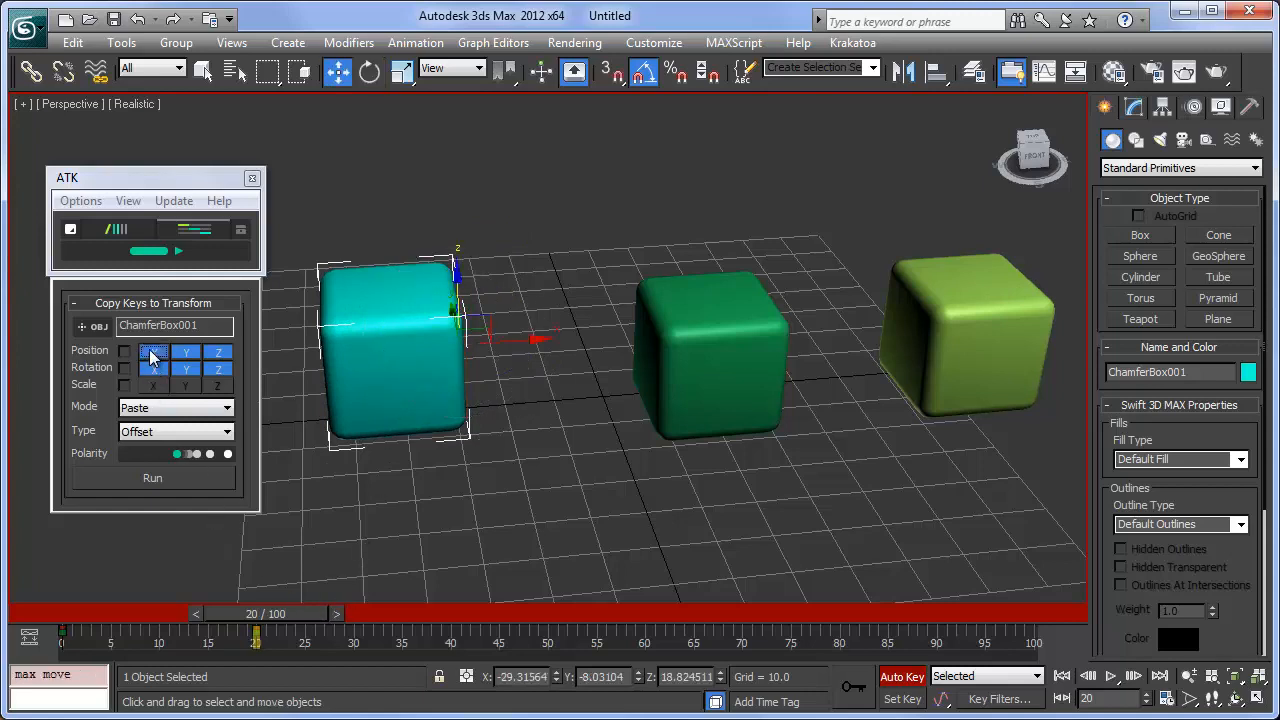
pyautogui.click(124, 351)
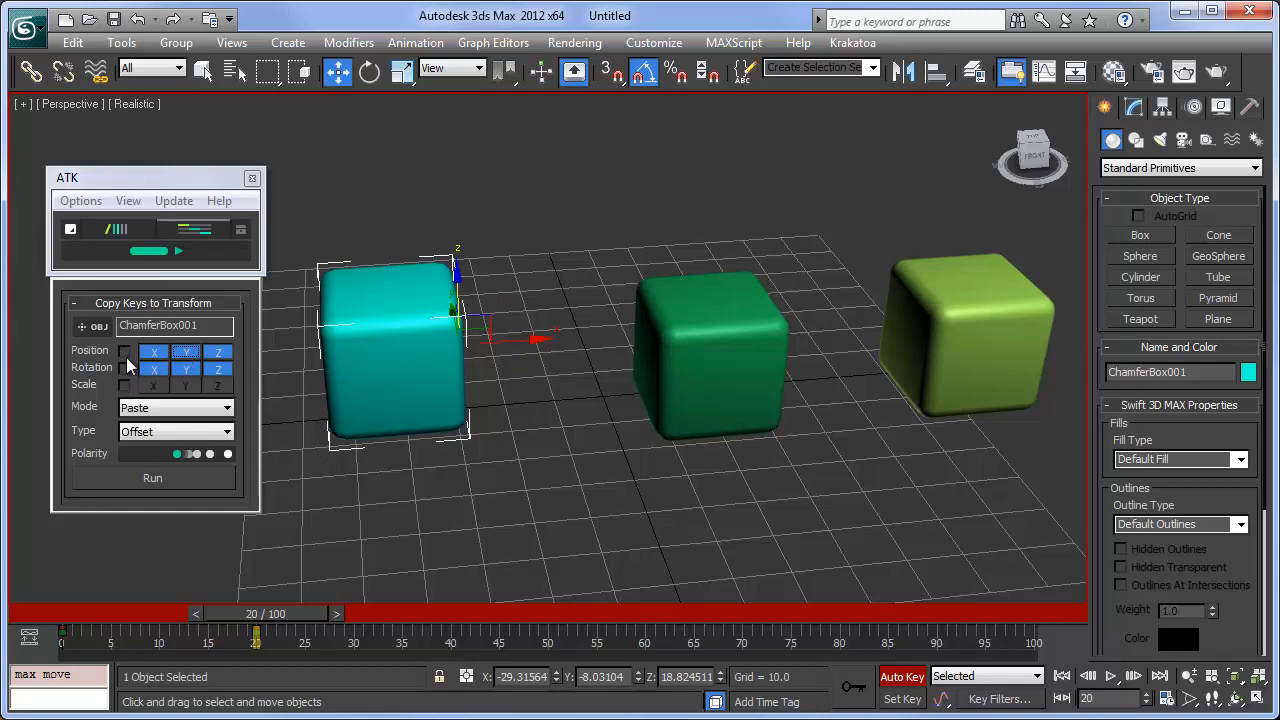
# Select ChamferBox002 as the target and return the time slider to frame 0.
pyautogui.click(710, 360)
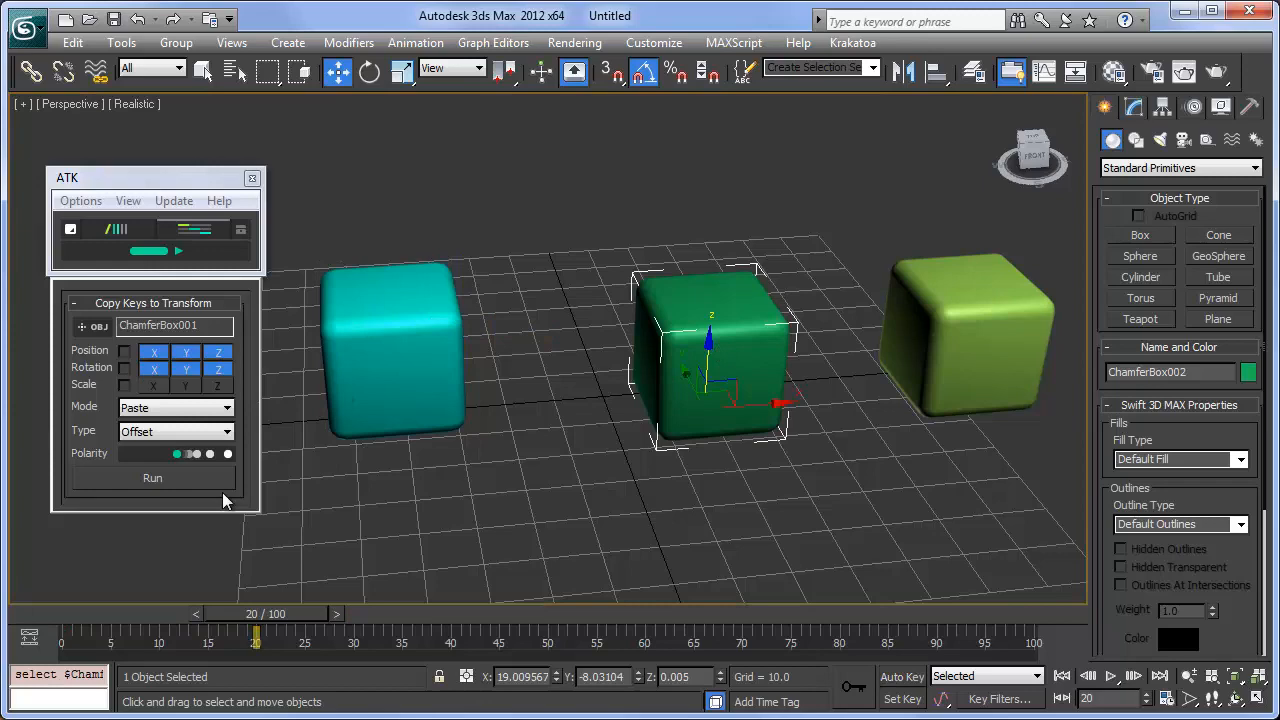
pyautogui.moveTo(255, 628); pyautogui.dragTo(158, 628)
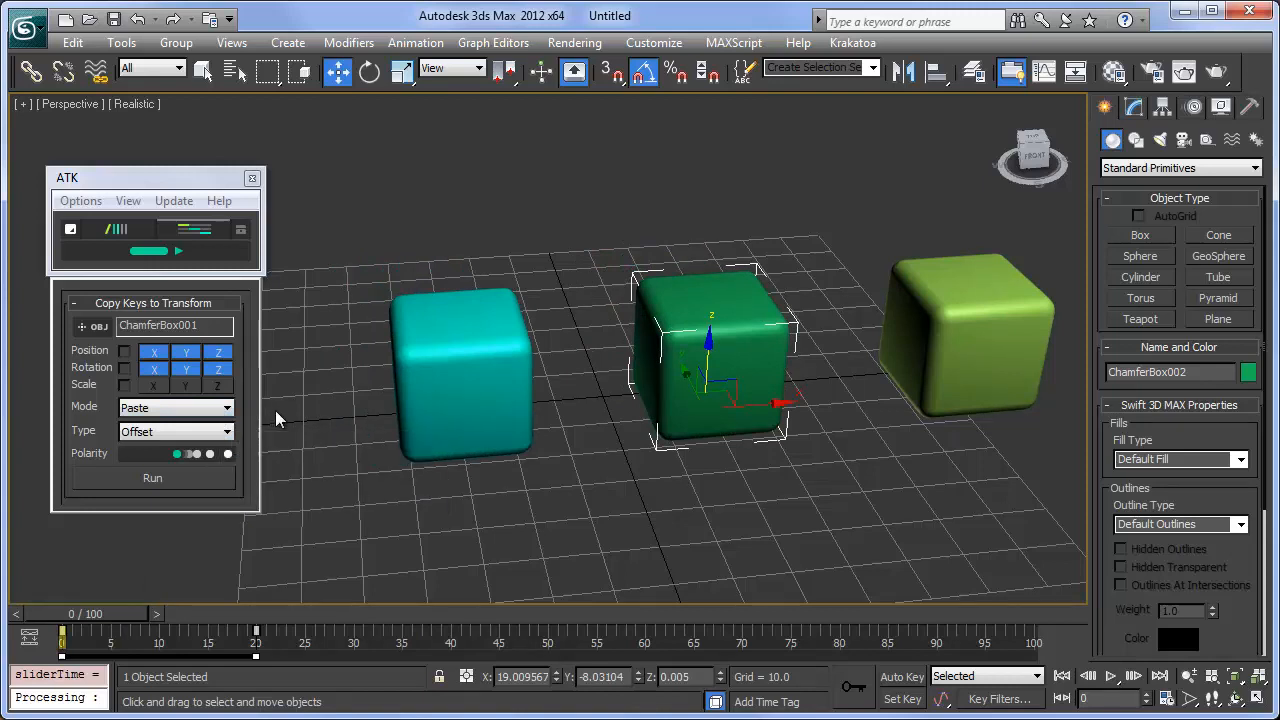
# Set copy Mode to Replace and copy the keys onto ChamferBox002.
pyautogui.click(175, 407)
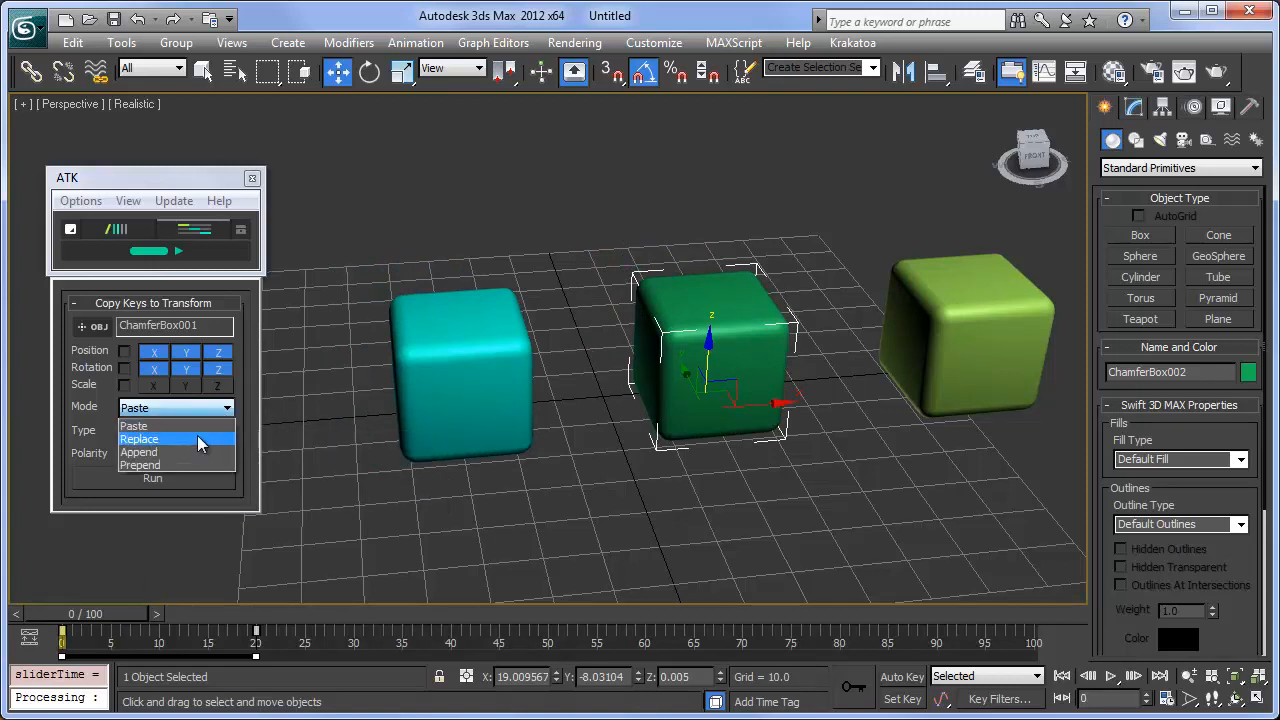
pyautogui.click(150, 439)
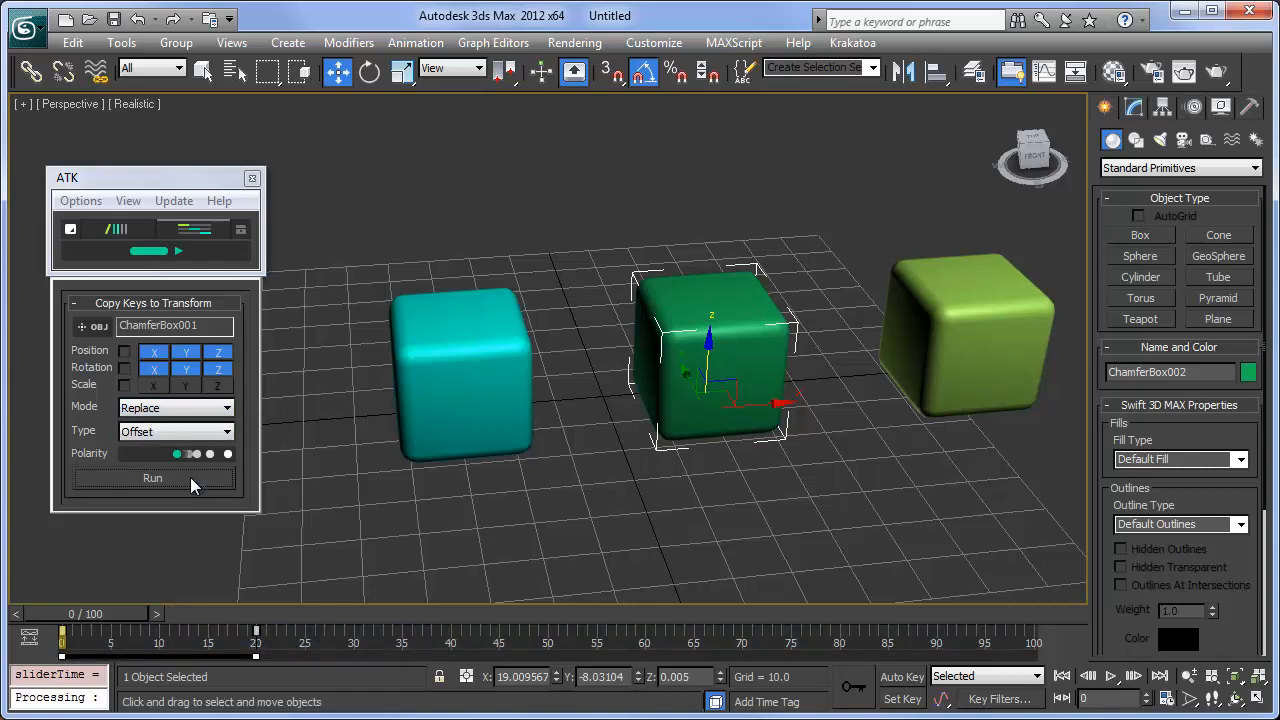
pyautogui.click(175, 407)
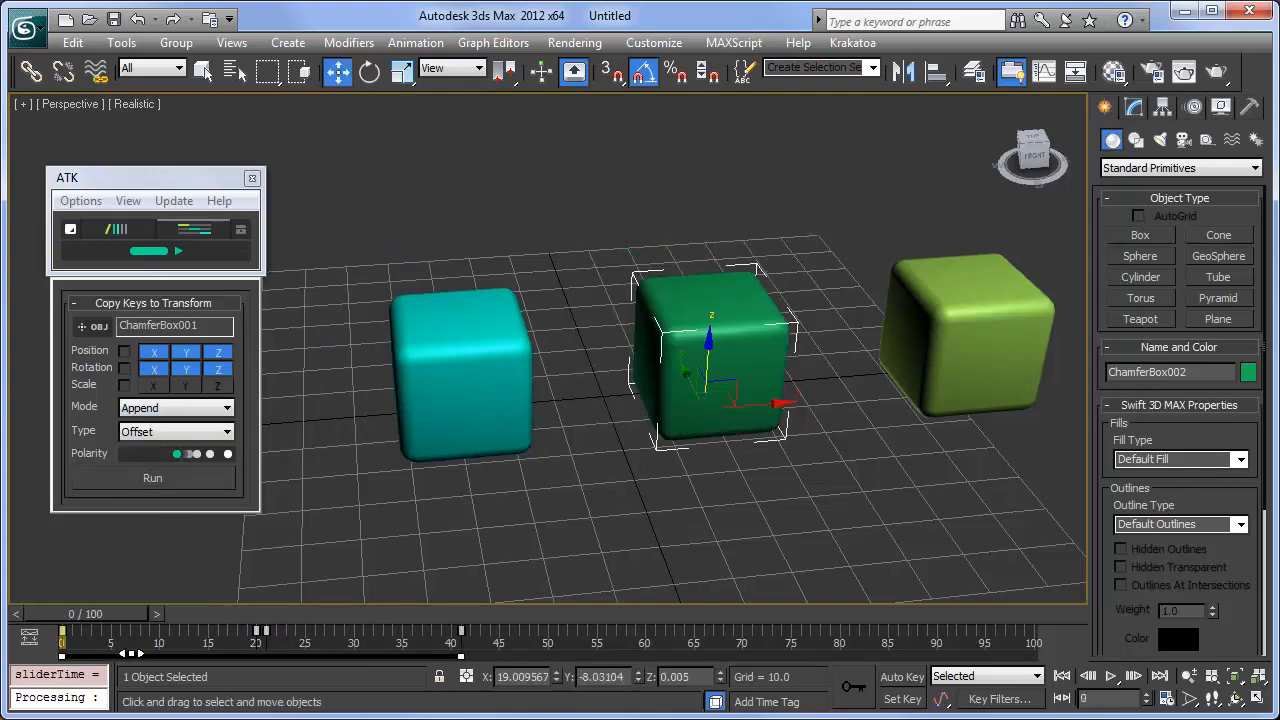
# Switch copy Mode to Prepend for ChamferBox002.
pyautogui.click(175, 407)
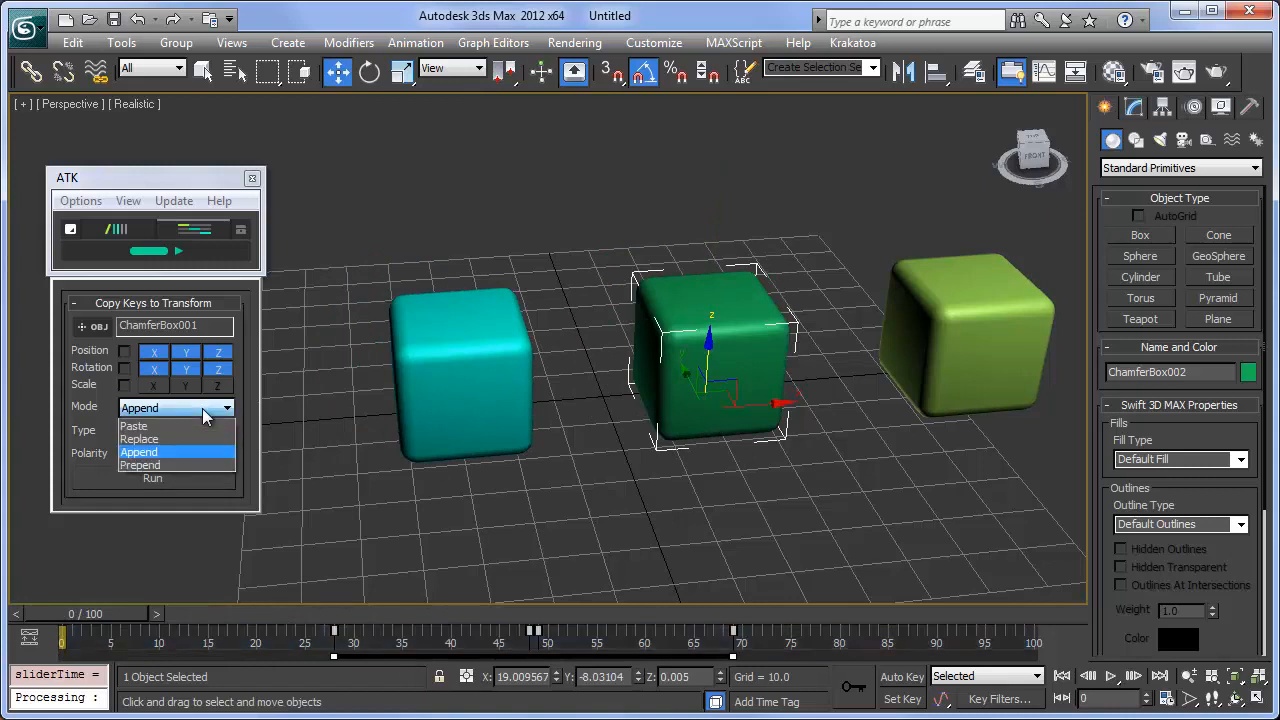
pyautogui.click(140, 465)
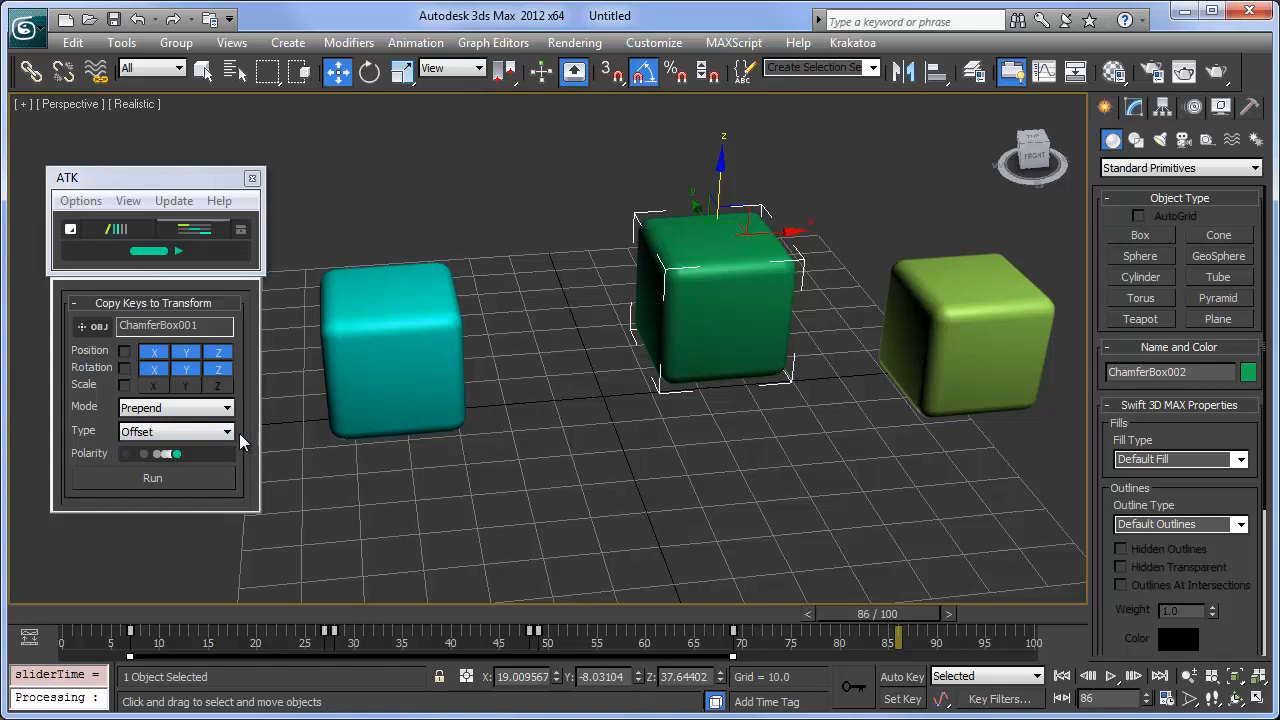
# Set the copy Type to Absolute before targeting ChamferBox003.
pyautogui.click(175, 431)
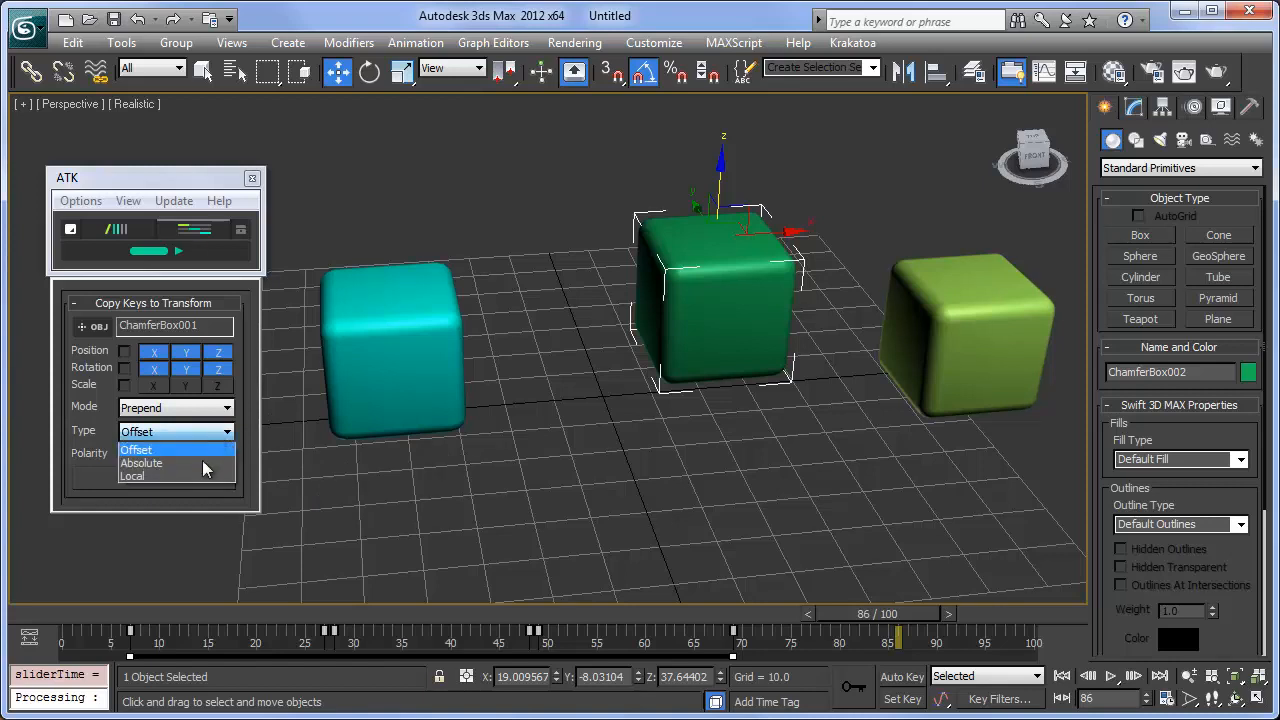
pyautogui.click(141, 462)
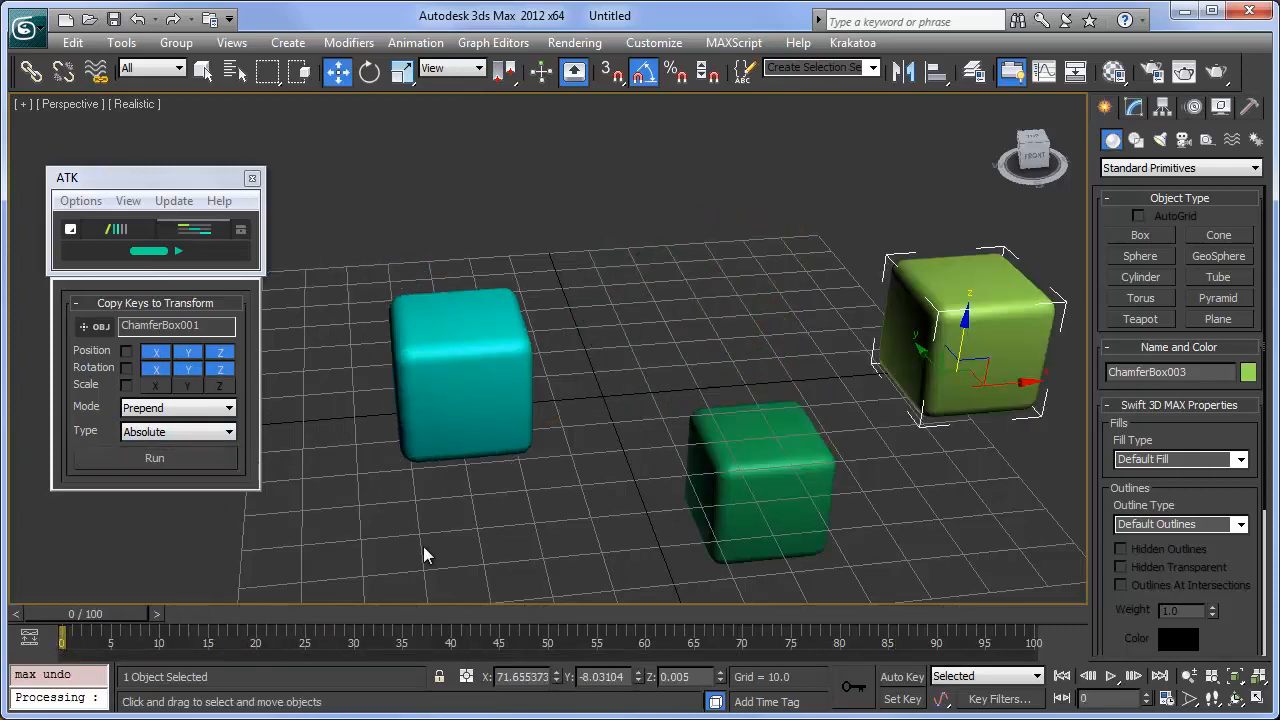
# Set Mode to Paste and Type to Local, then copy keys onto ChamferBox003.
pyautogui.click(155, 369)
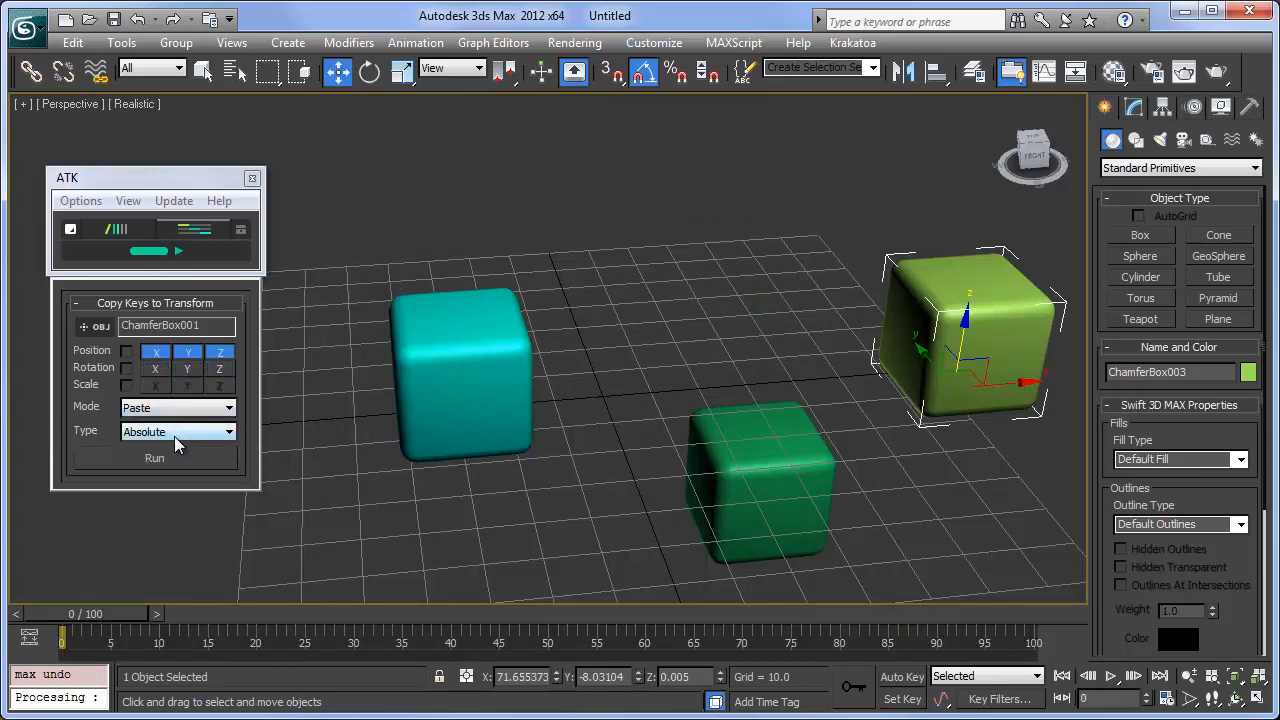
pyautogui.click(177, 431)
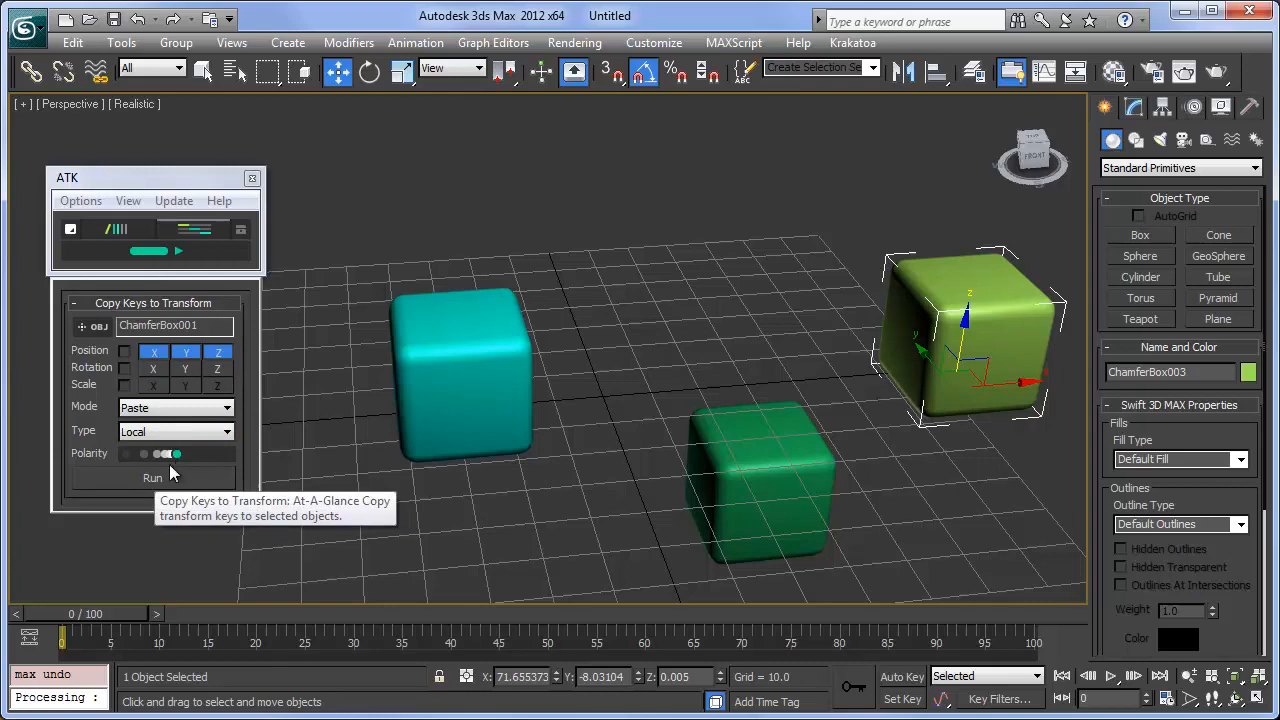
pyautogui.click(152, 477)
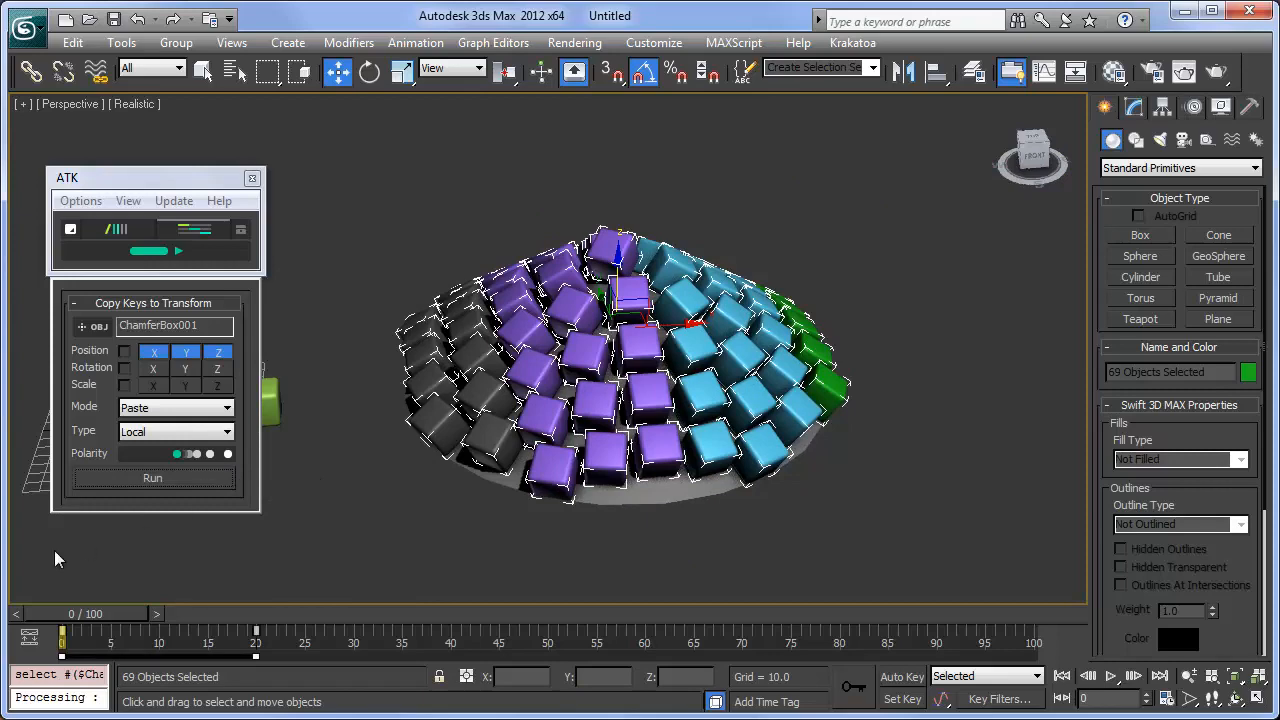
# Enable Rotation X, Y, Z, copy keys to the 69 cubes, and preview frames 14–24.
pyautogui.moveTo(62, 630); pyautogui.dragTo(413, 630)
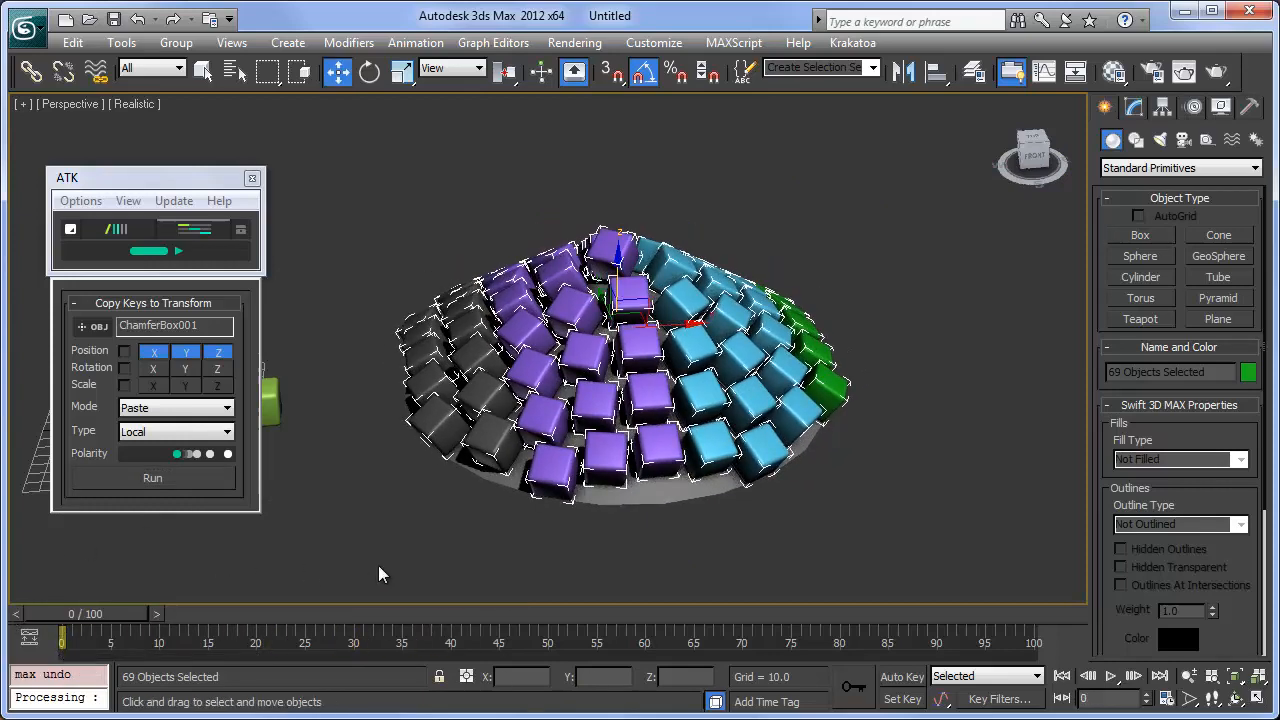
pyautogui.click(153, 368)
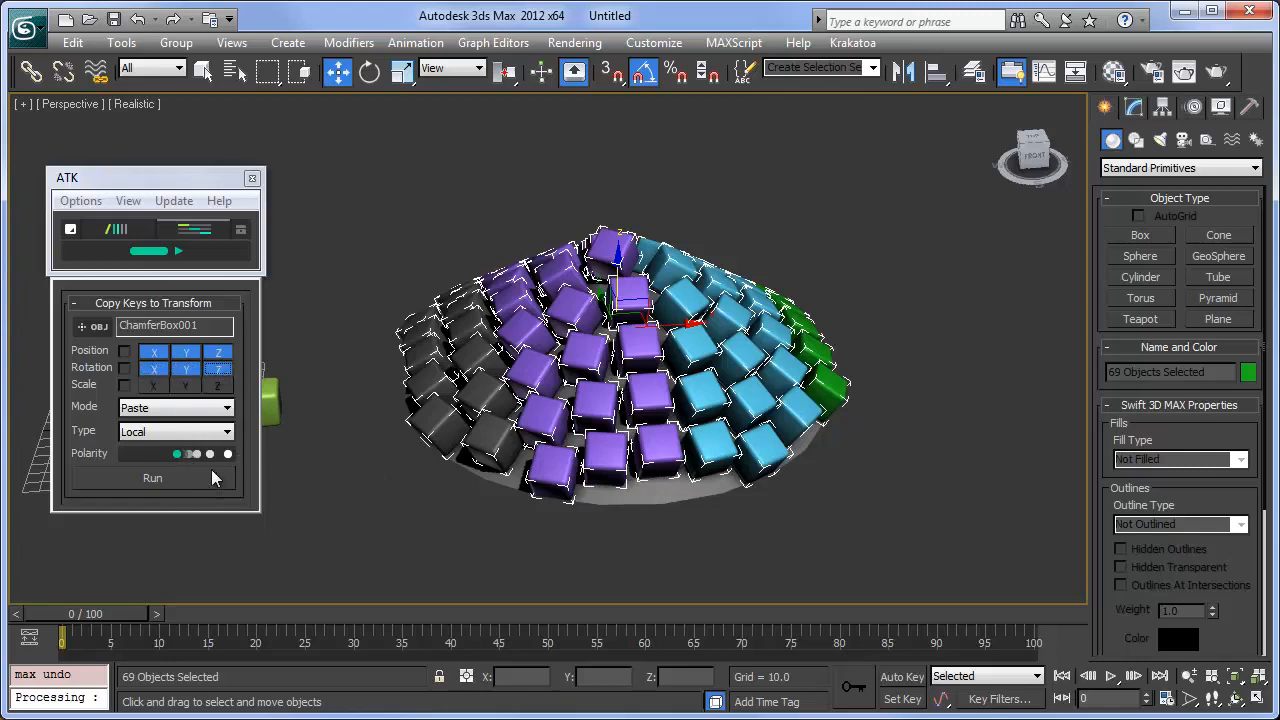
pyautogui.moveTo(62, 634); pyautogui.dragTo(256, 634)
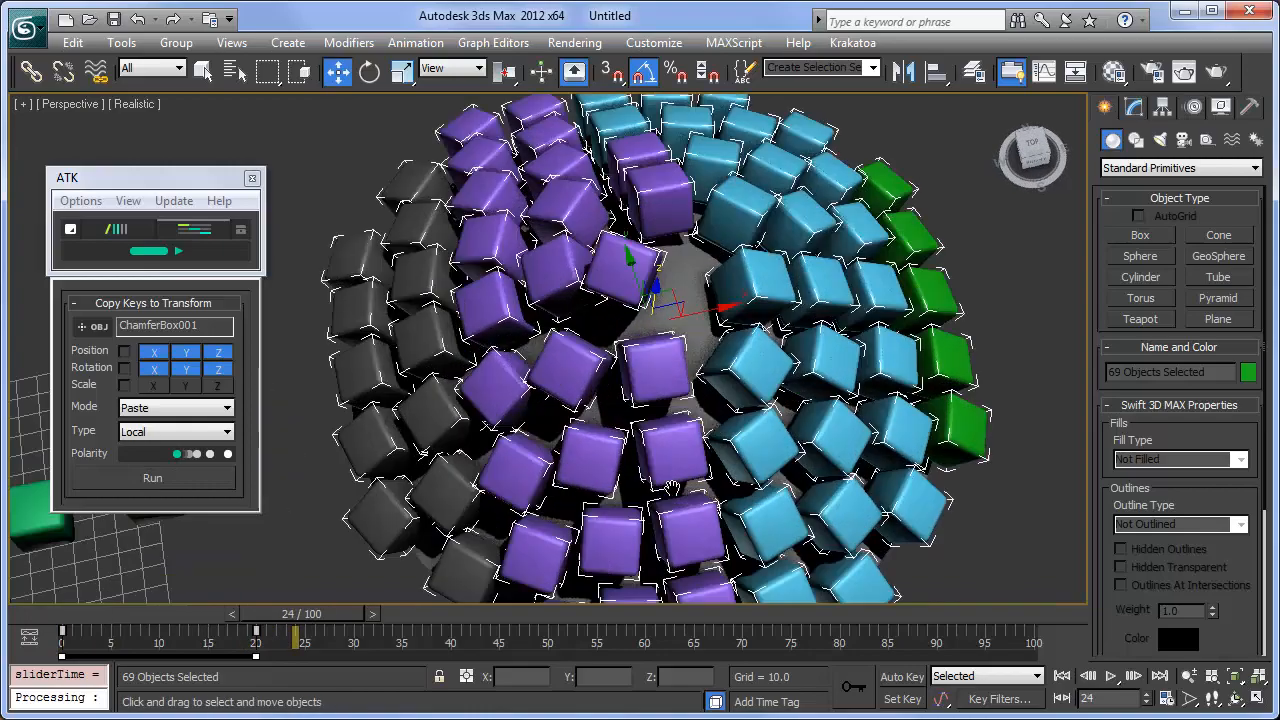
pyautogui.moveTo(296, 632); pyautogui.dragTo(210, 632)
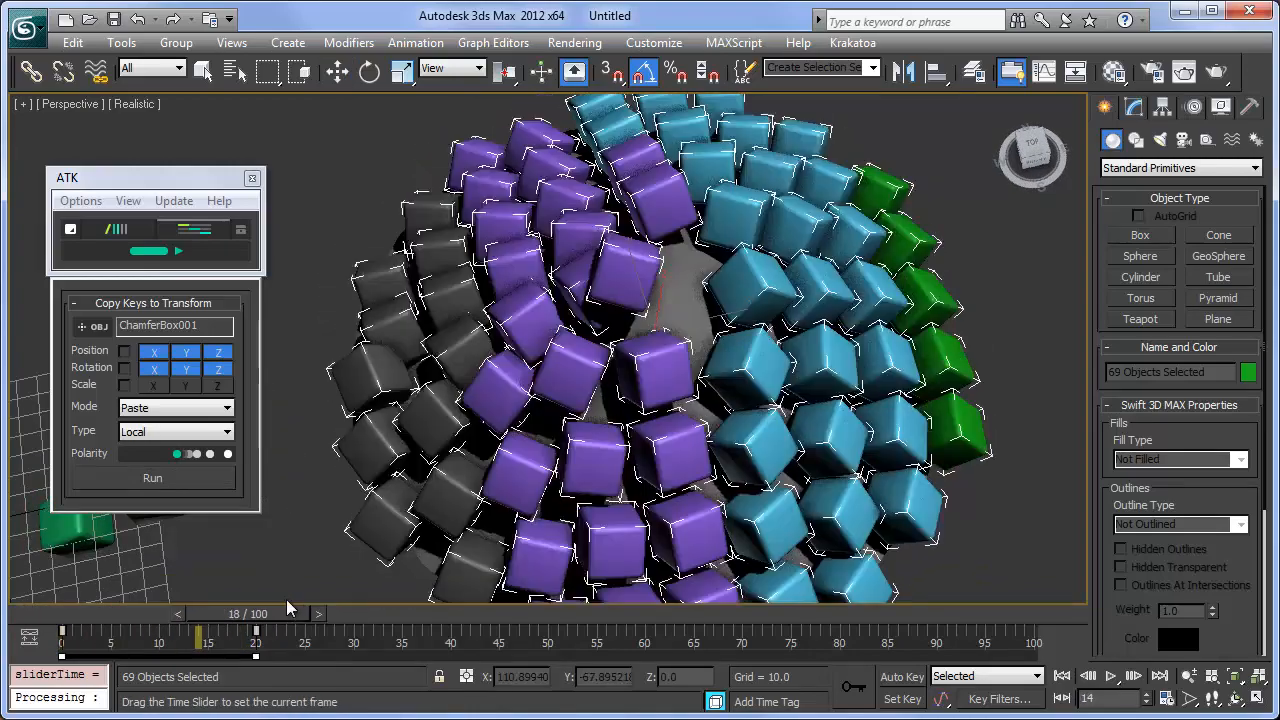